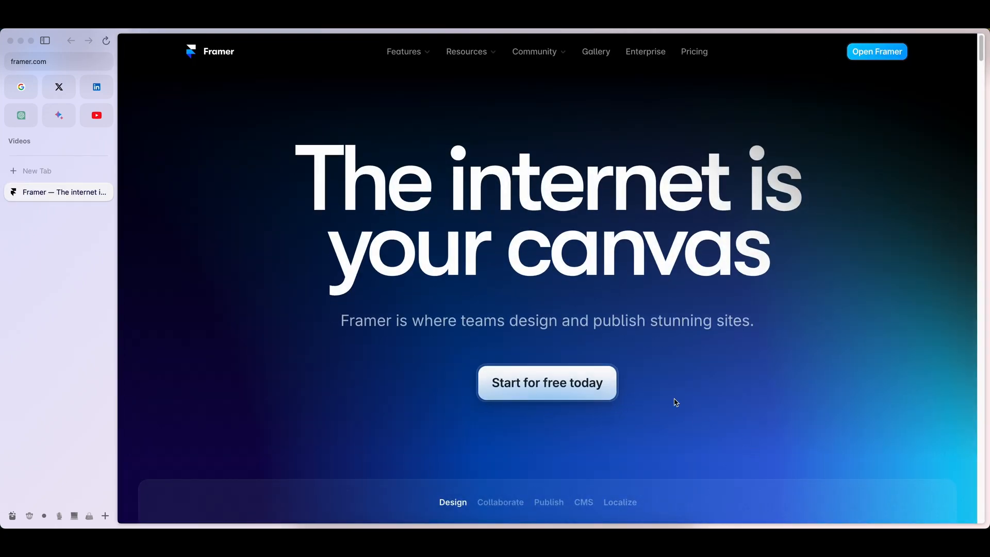
pyautogui.moveTo(564, 383)
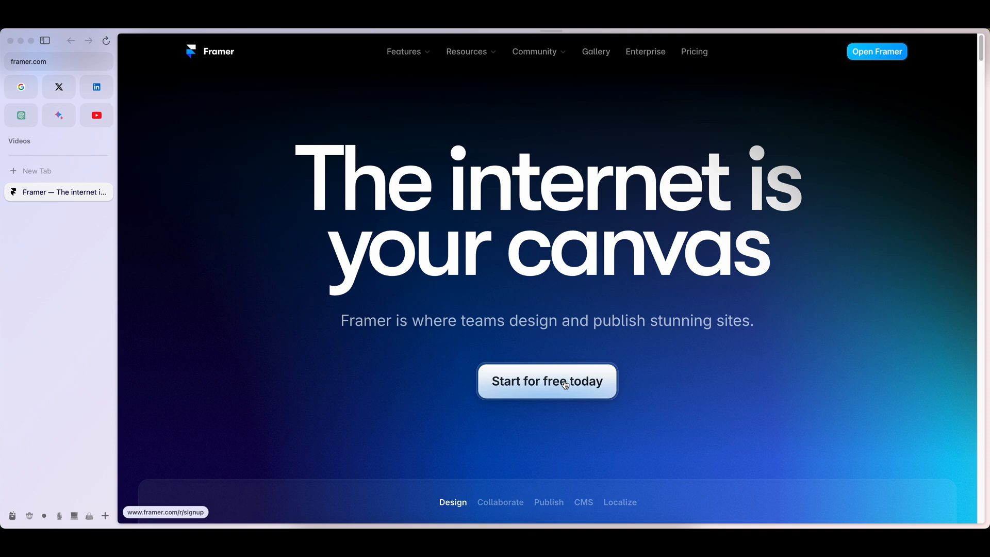
# Go from framer.com into the Framer project dashboard.
pyautogui.click(547, 382)
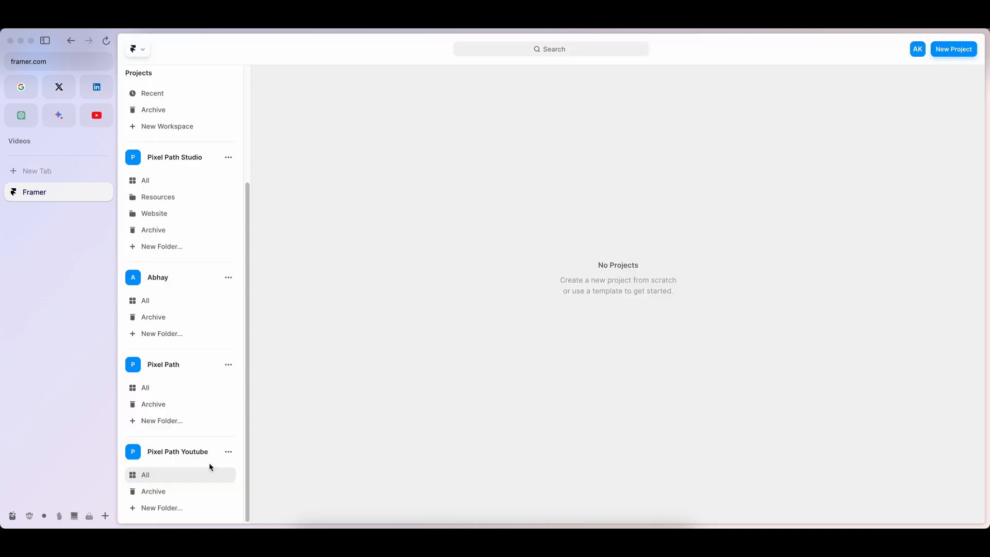
# Start a new project with a black Desktop frame holding blue, purple and green 244×244 squares.
pyautogui.click(953, 48)
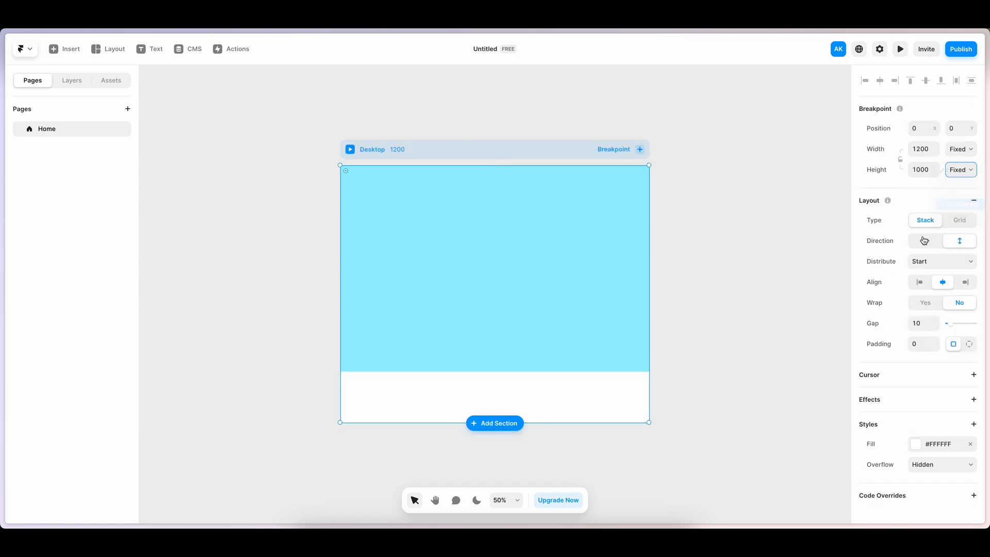
pyautogui.click(915, 443)
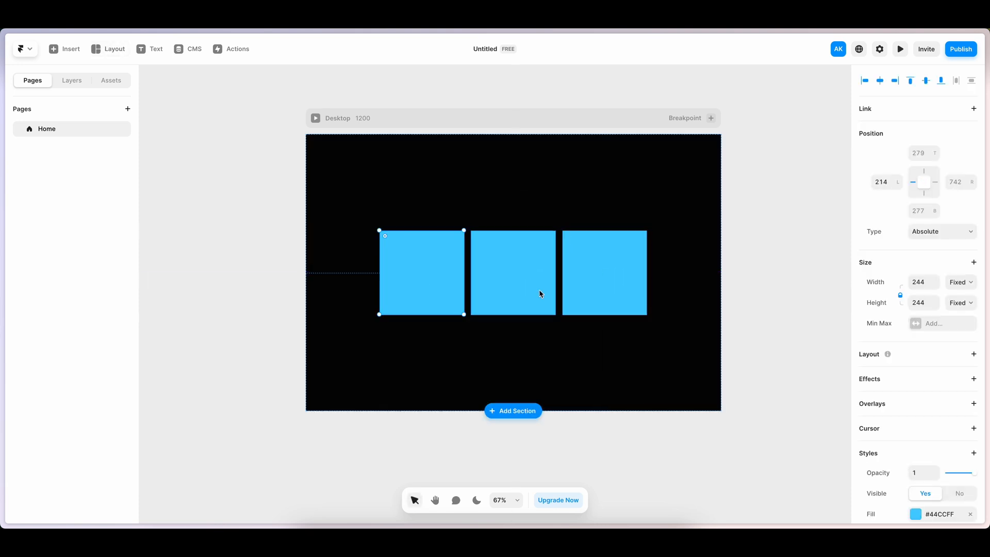
pyautogui.click(482, 372)
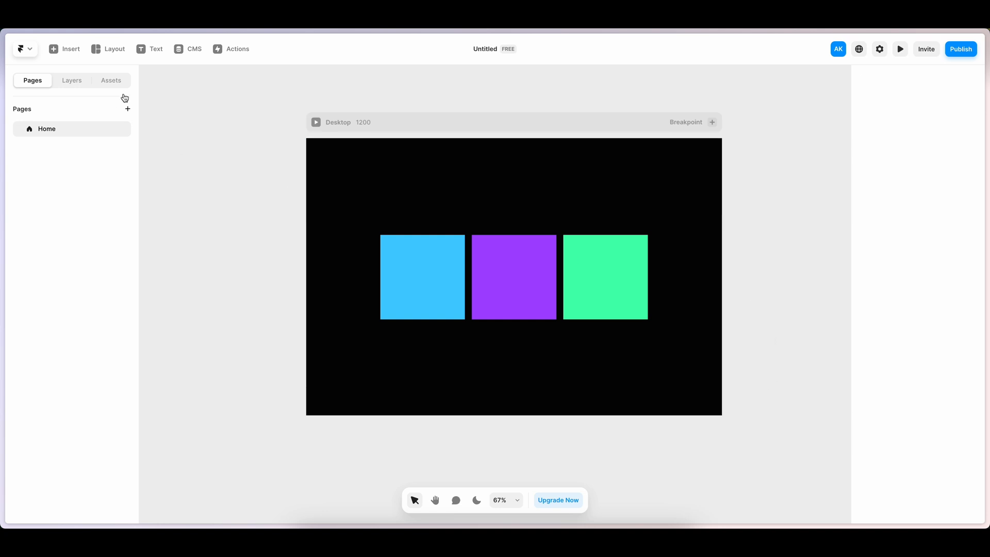
# Create a component named Cursor holding large bold white 'One' text.
pyautogui.click(111, 80)
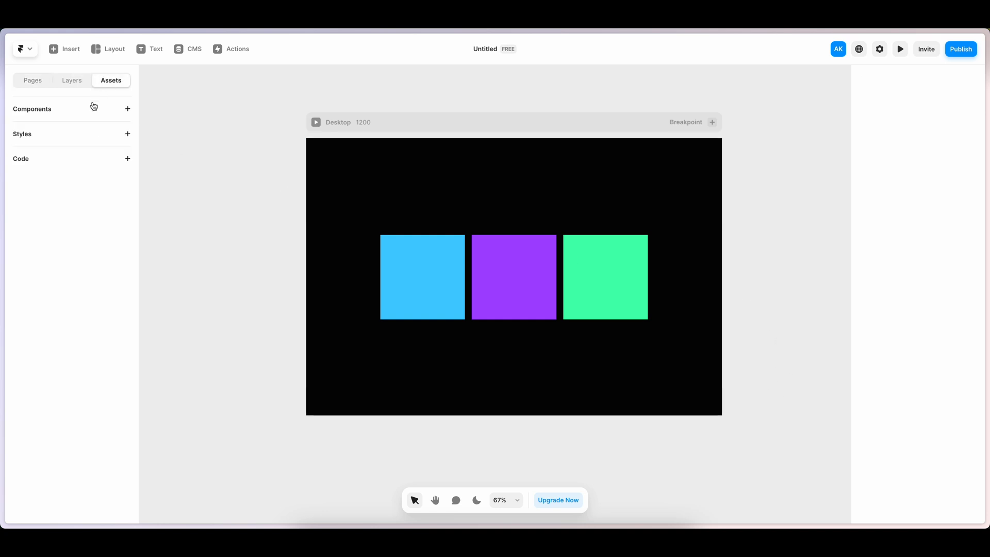
pyautogui.click(127, 108)
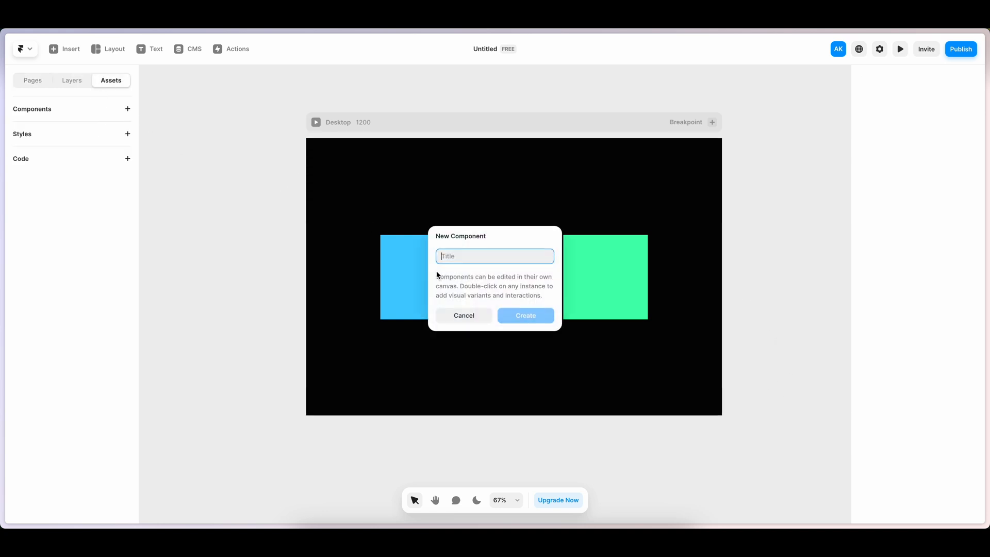
pyautogui.write('Cursor')
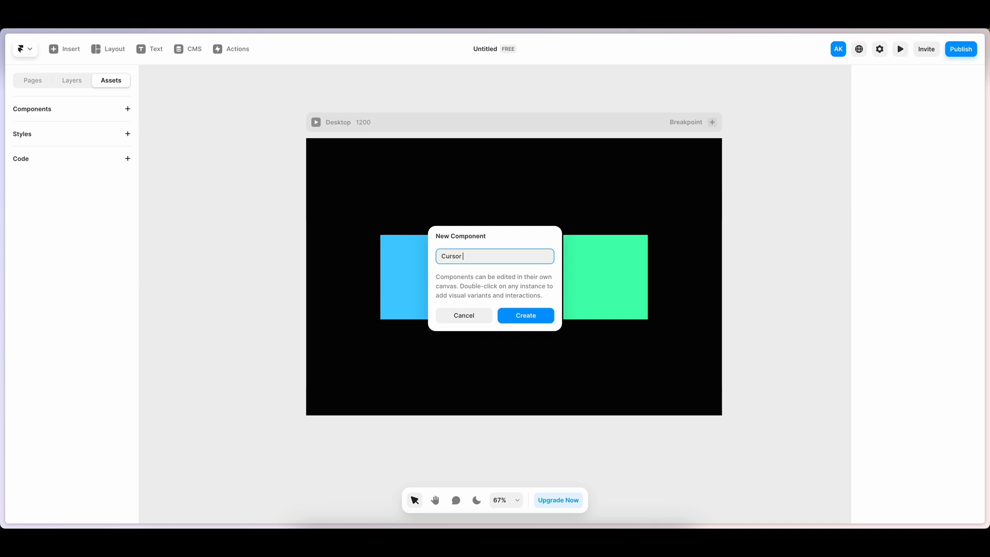
pyautogui.click(526, 316)
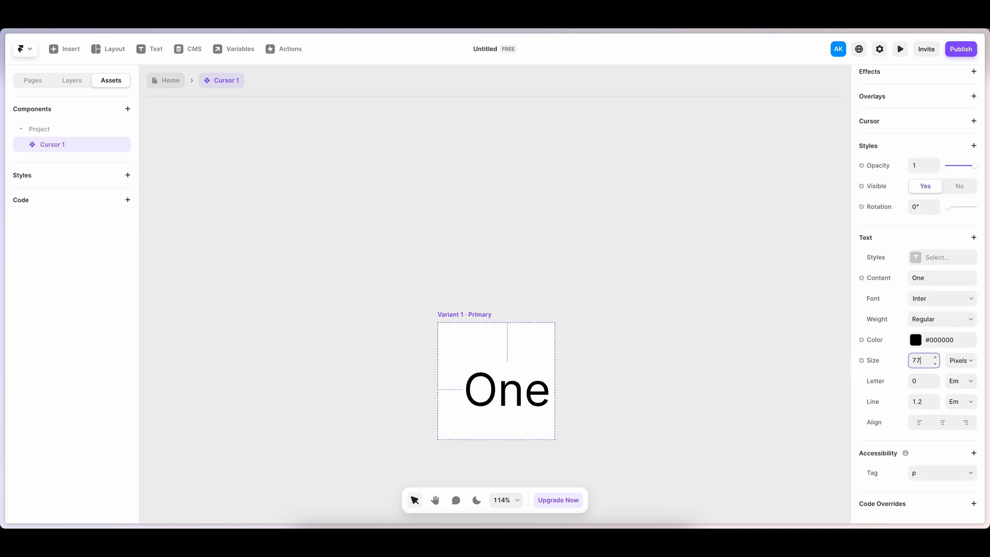
pyautogui.click(942, 319)
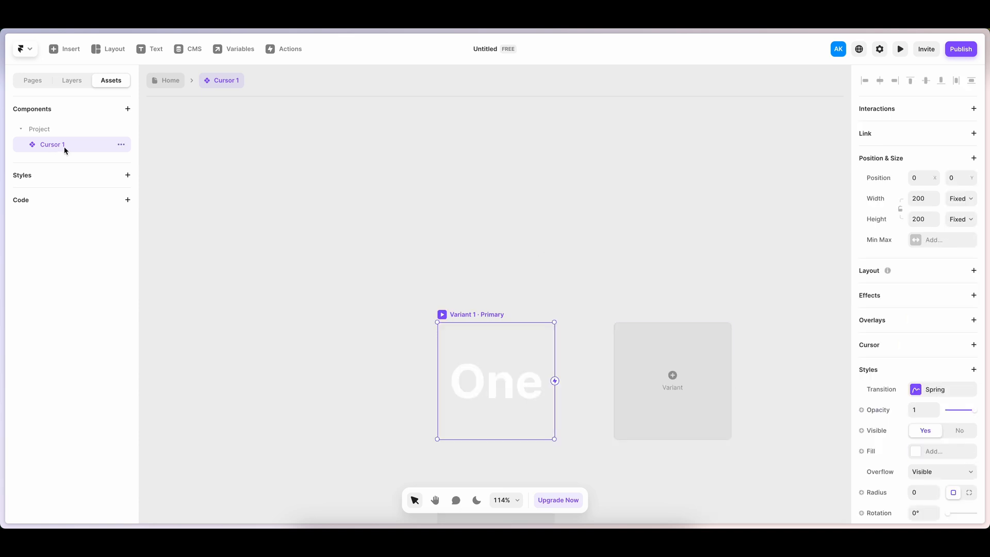
# Create two more components, Cursor 2 with 'Two' text and Cursor 3.
pyautogui.click(127, 108)
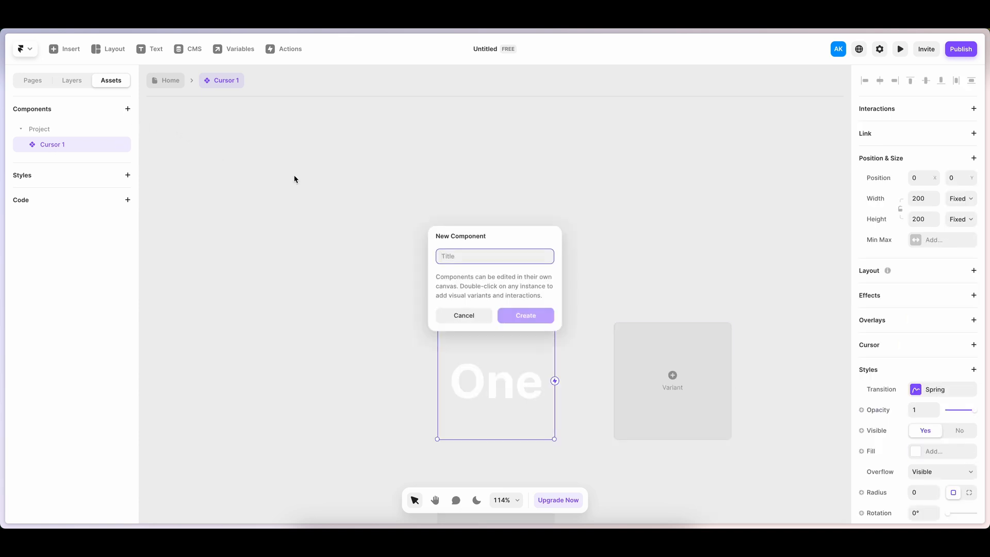
pyautogui.write('Cu')
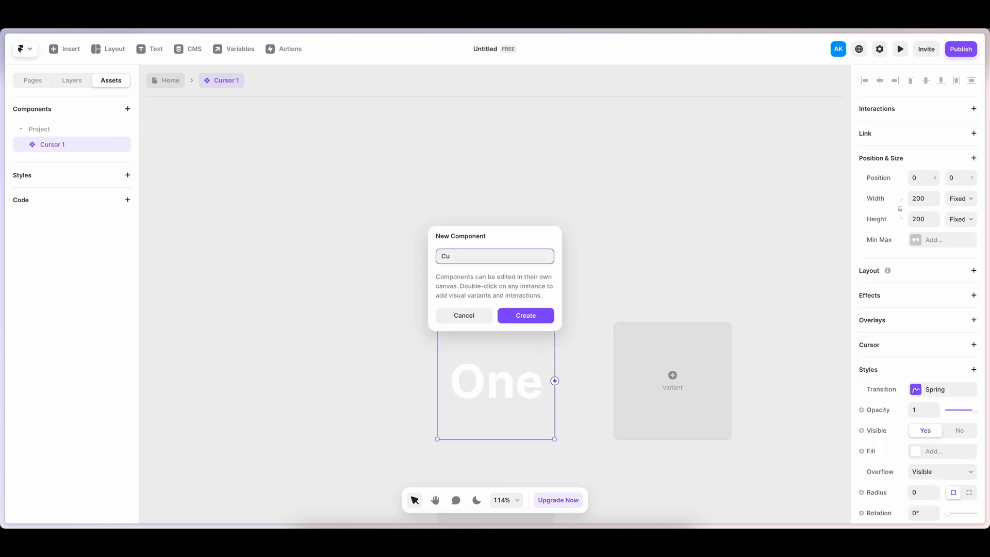
pyautogui.write('rso')
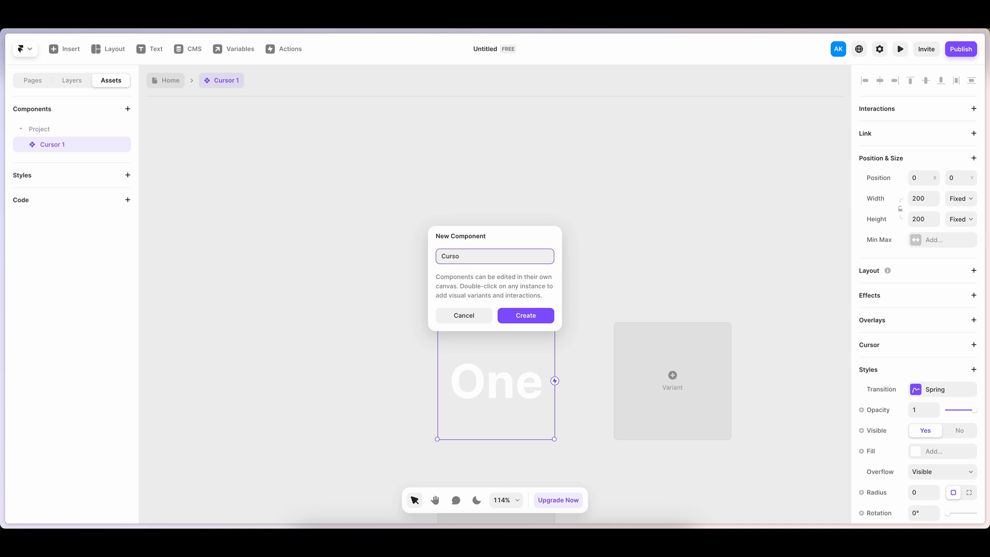
pyautogui.click(525, 316)
pyautogui.write('Cu')
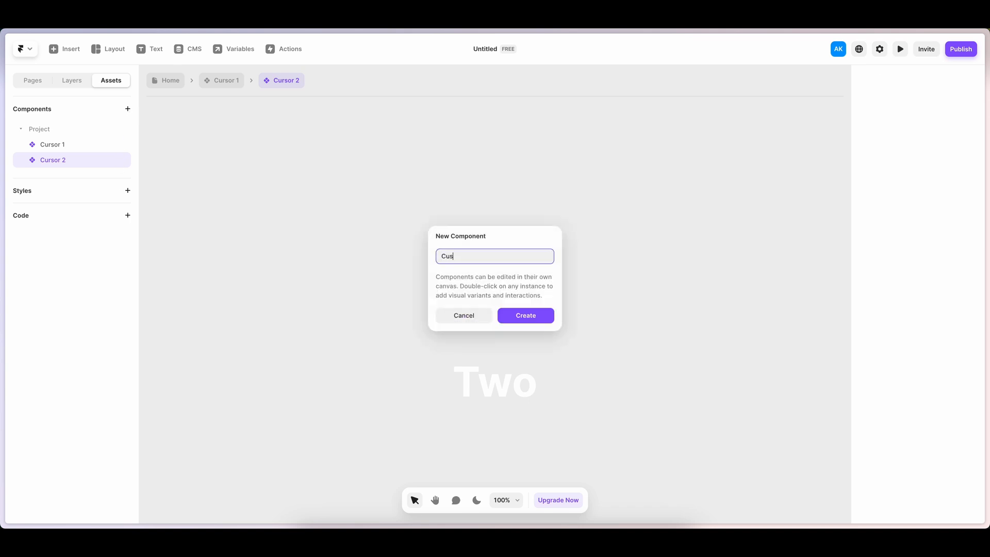
pyautogui.write('sor')
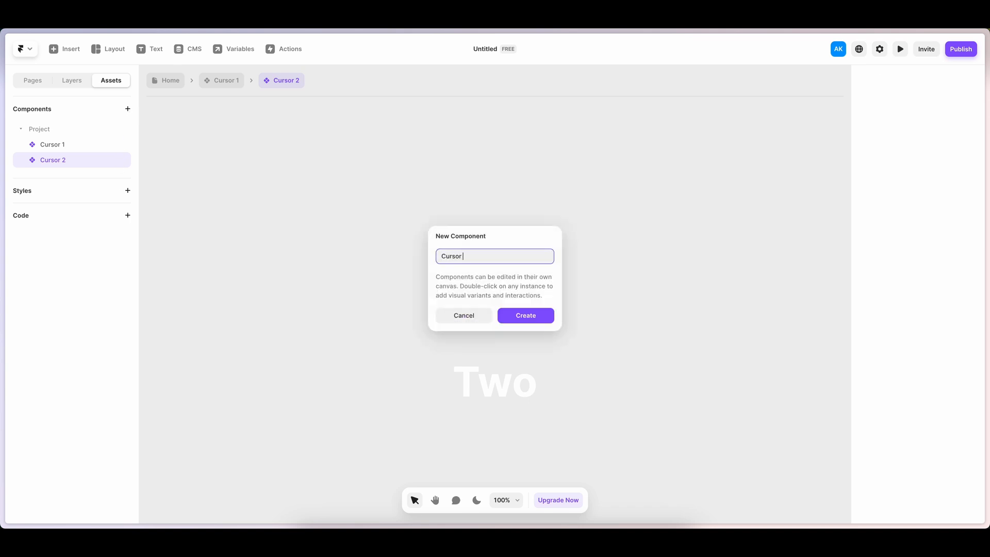
pyautogui.click(525, 316)
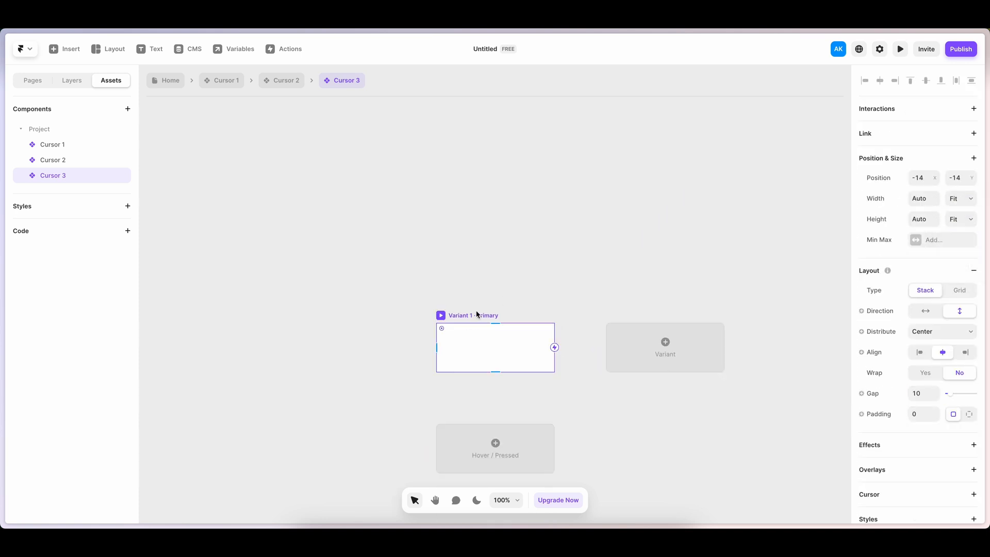
# Set Cursor 1's width to Fit, then return to the Home page canvas.
pyautogui.click(52, 145)
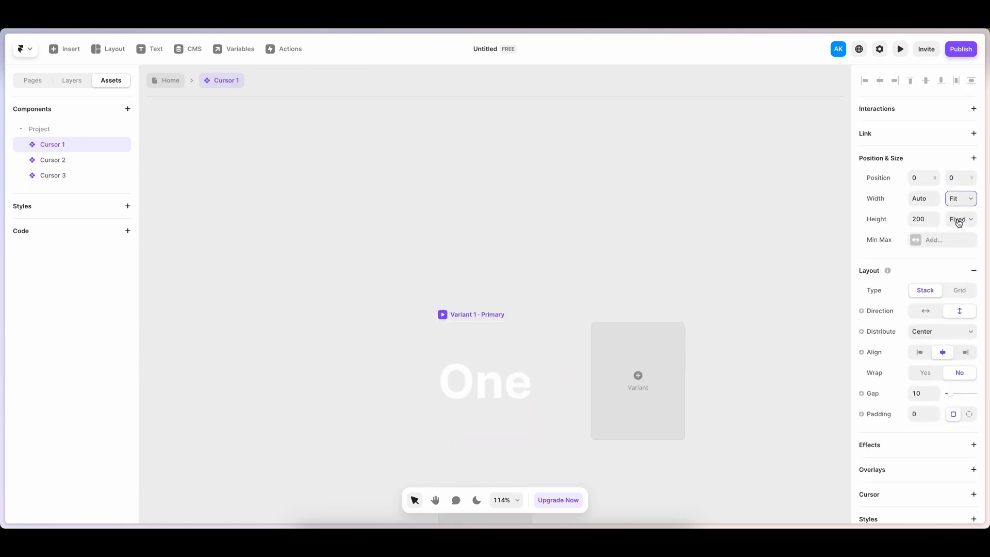
pyautogui.click(52, 175)
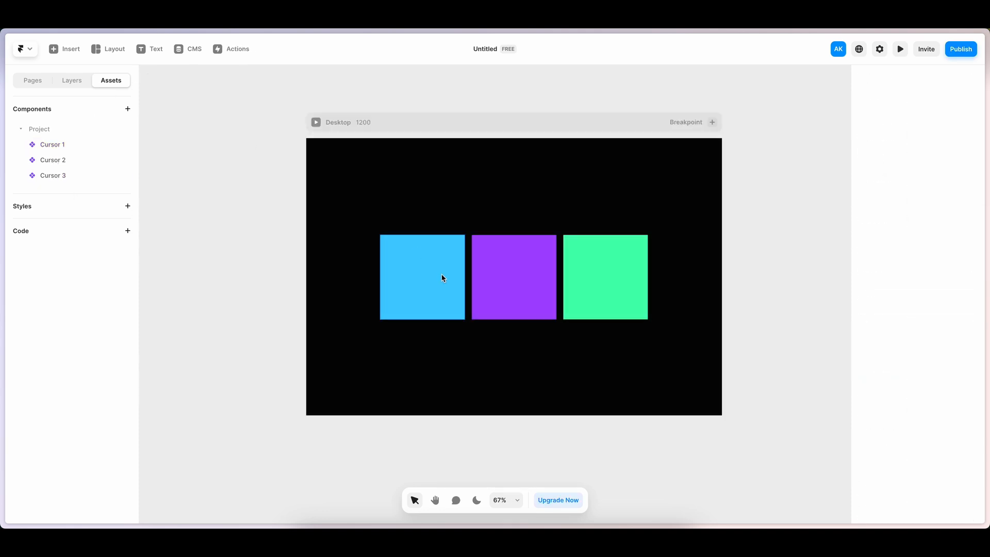
# Give the blue square a Custom Cursor using the Cursor 1 component.
pyautogui.click(422, 276)
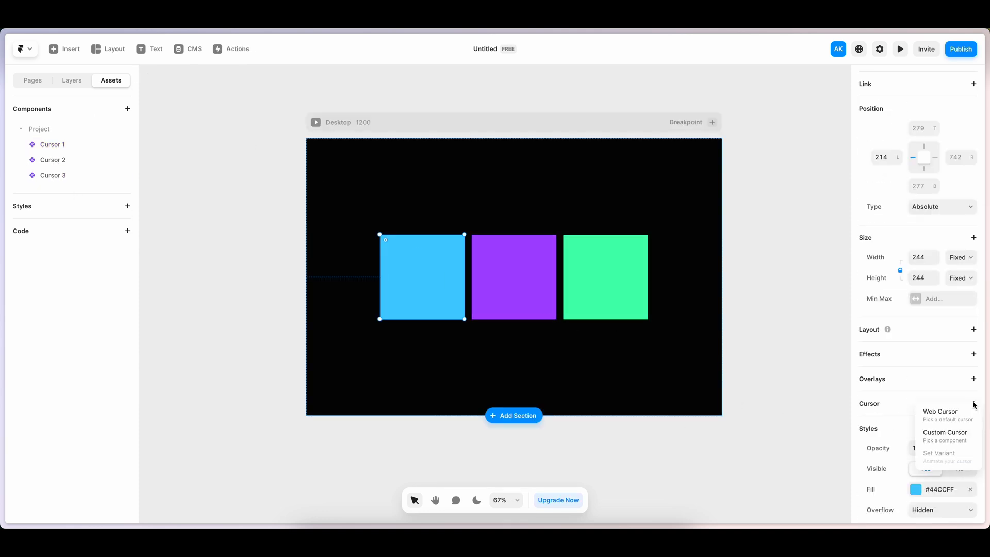
pyautogui.moveTo(945, 436)
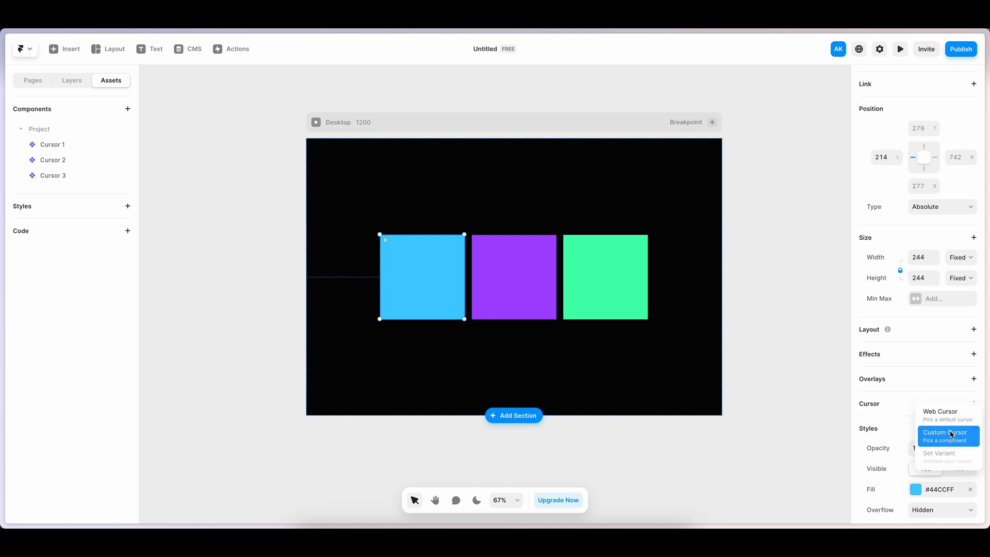
pyautogui.click(944, 436)
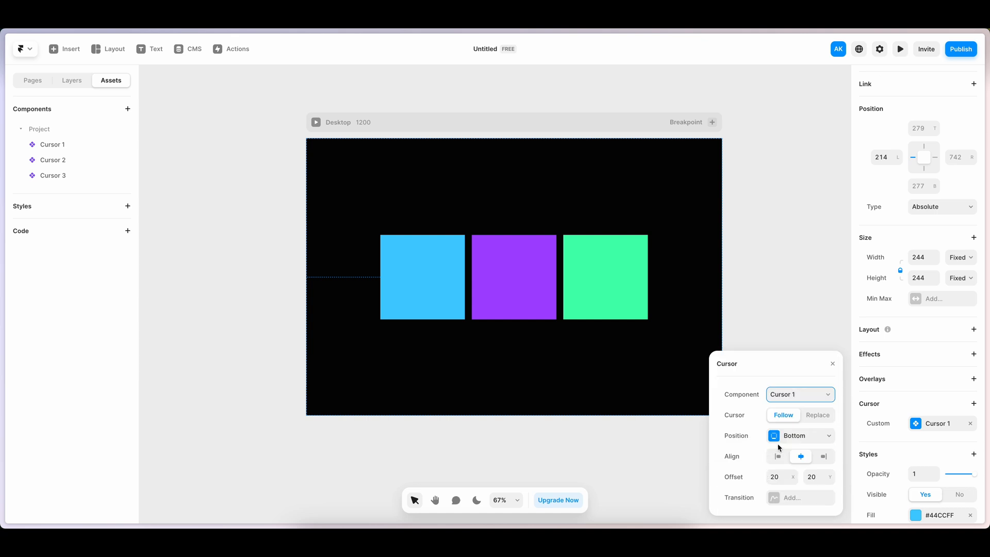
pyautogui.click(421, 276)
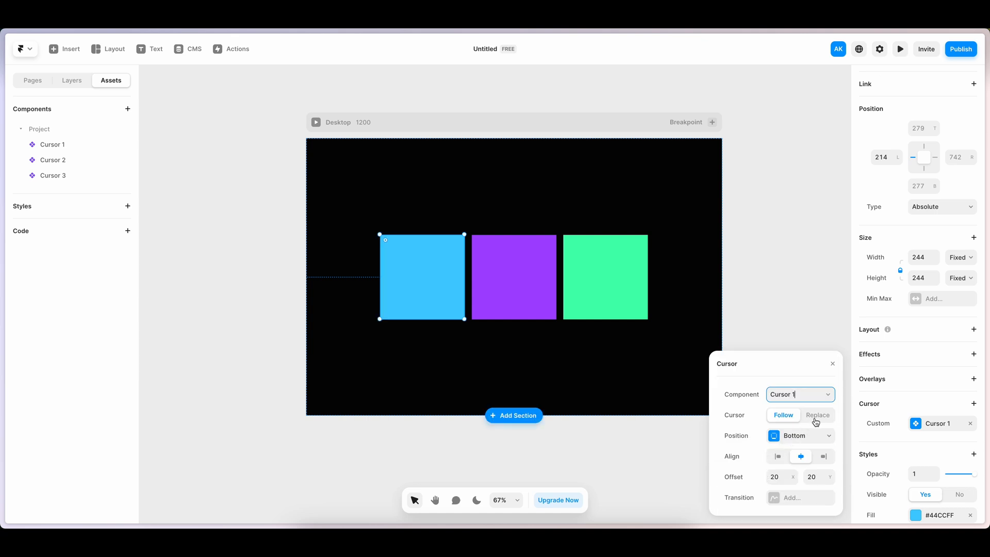
pyautogui.click(817, 416)
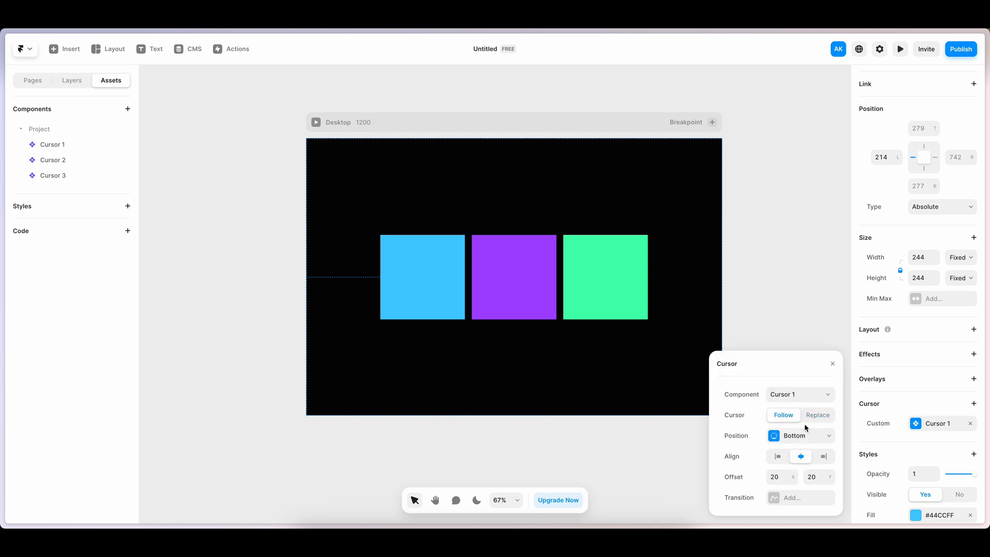
# Keep the cursor following at Bottom and add a Spring transition.
pyautogui.click(800, 435)
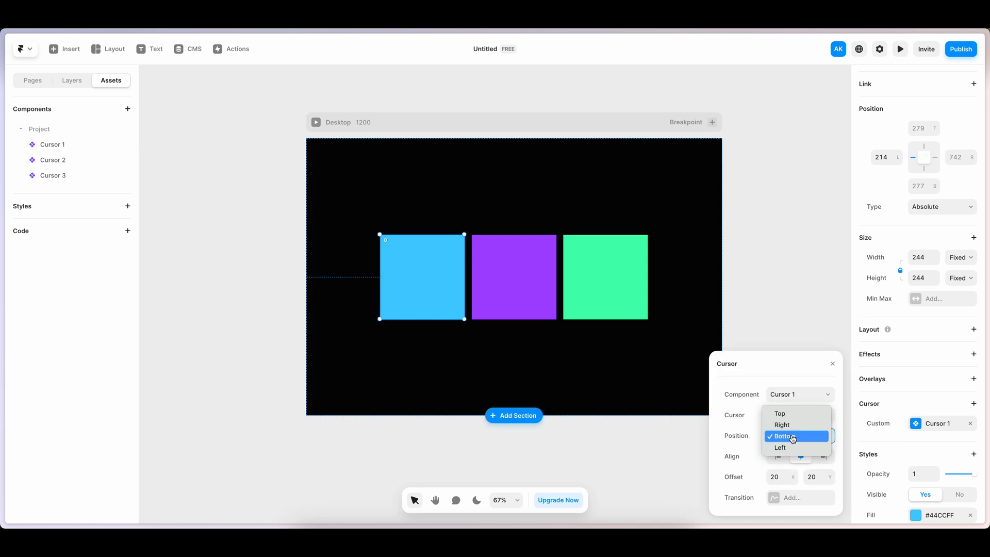
pyautogui.moveTo(782, 424)
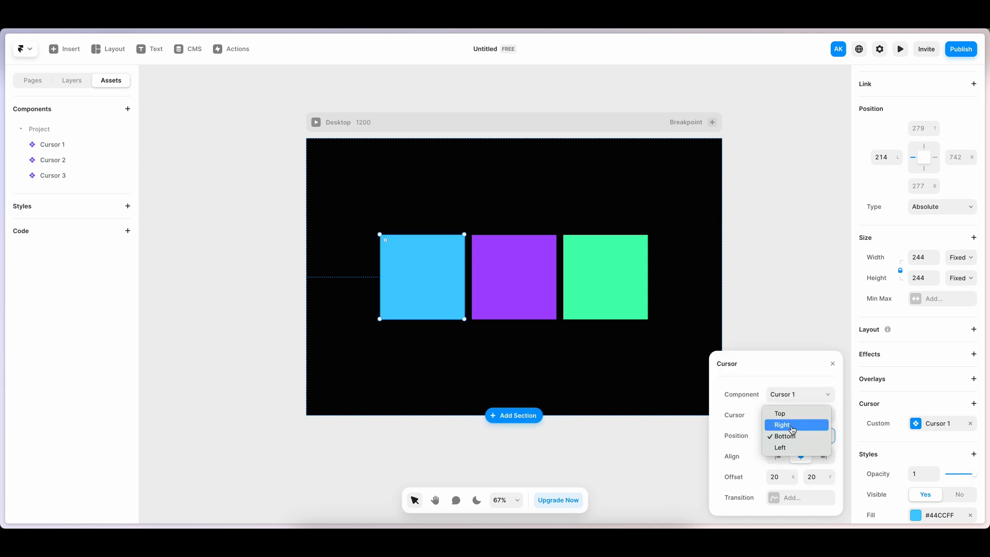
pyautogui.click(786, 436)
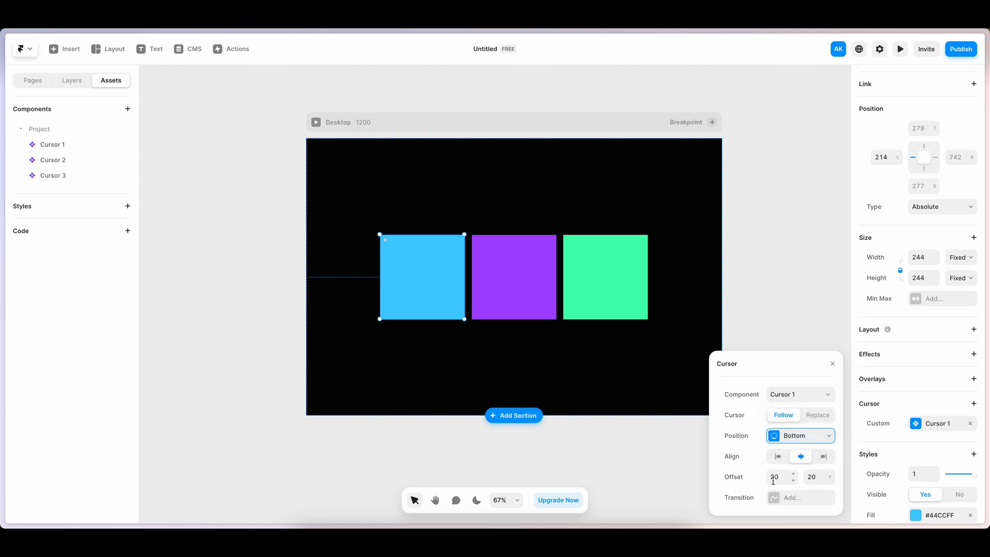
pyautogui.click(799, 497)
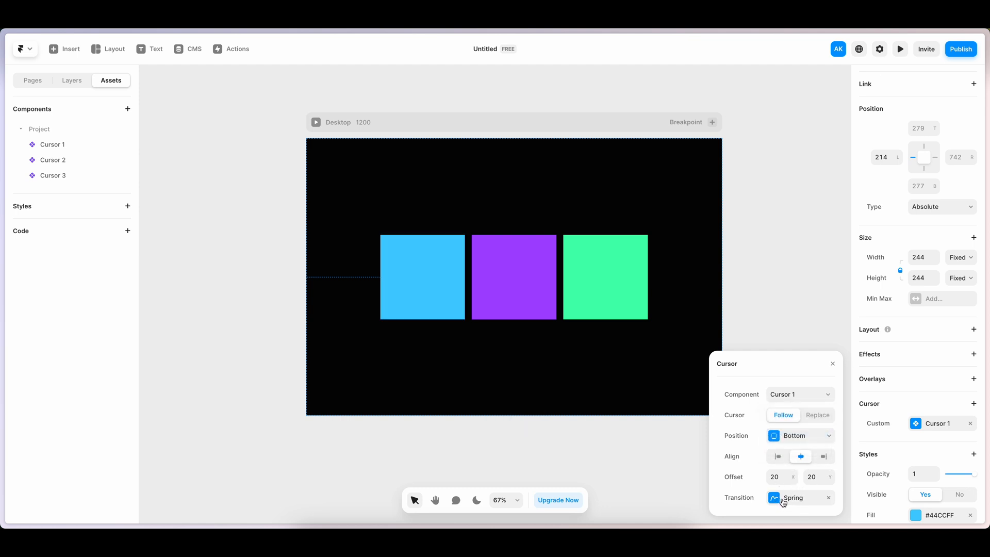
# Assign Cursor 2 as the purple square's custom cursor and preview the page.
pyautogui.click(530, 341)
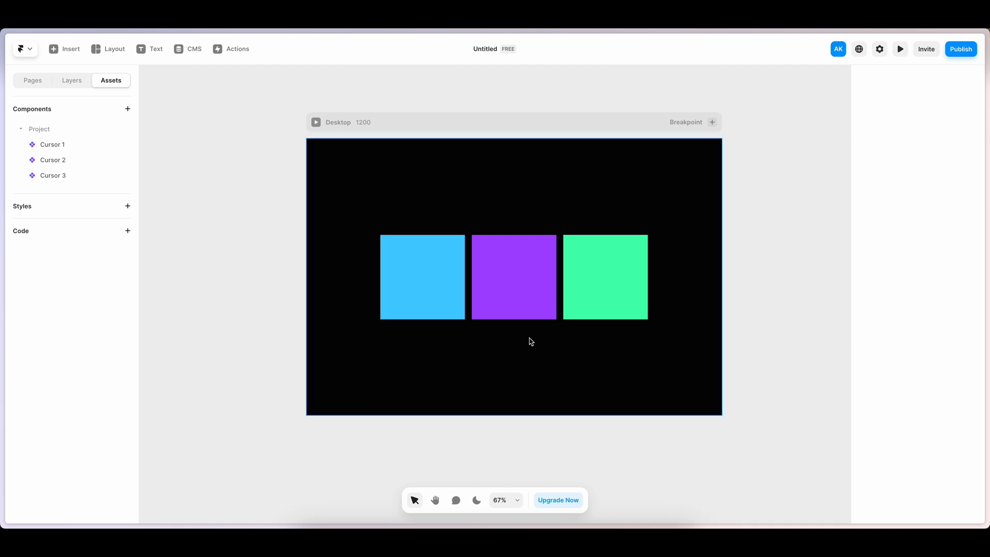
pyautogui.click(514, 277)
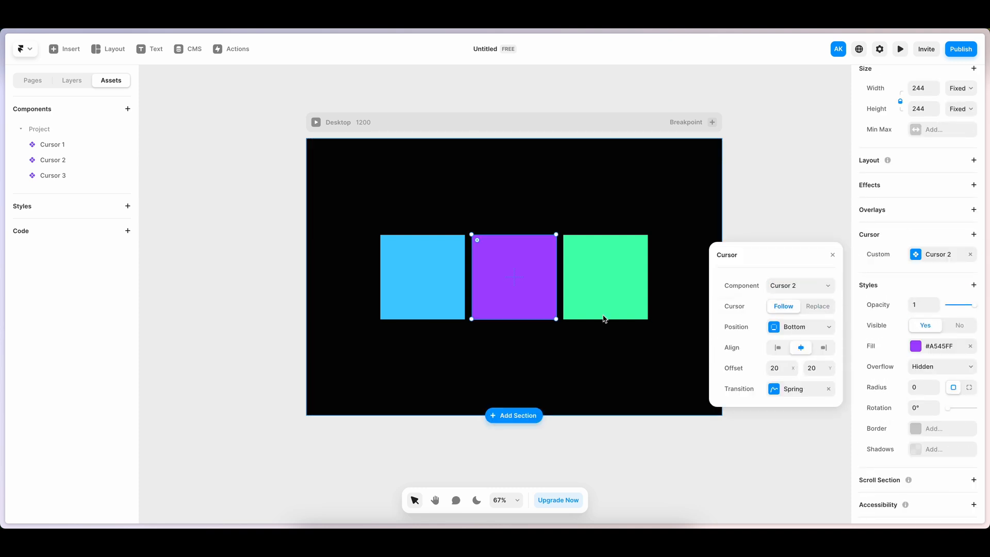
pyautogui.click(404, 117)
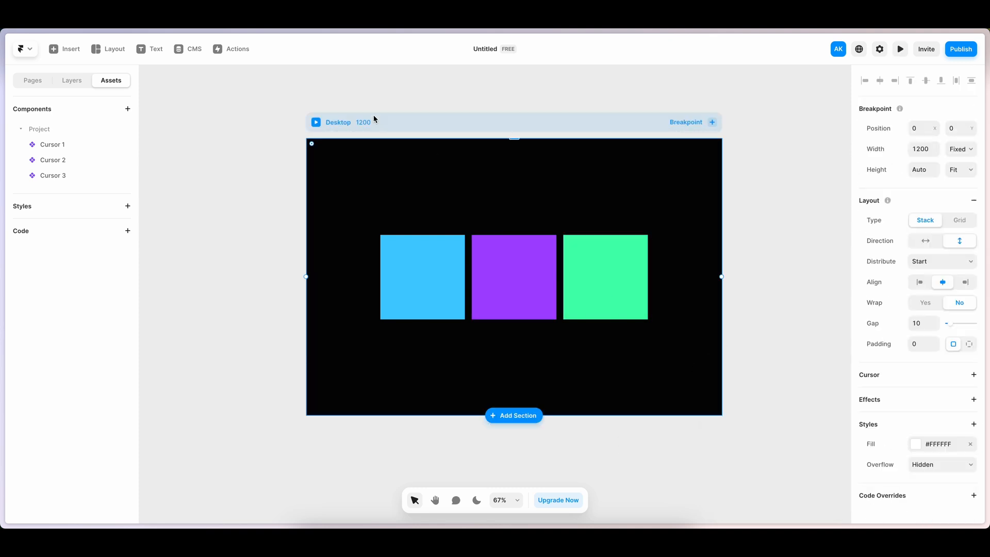
pyautogui.click(900, 48)
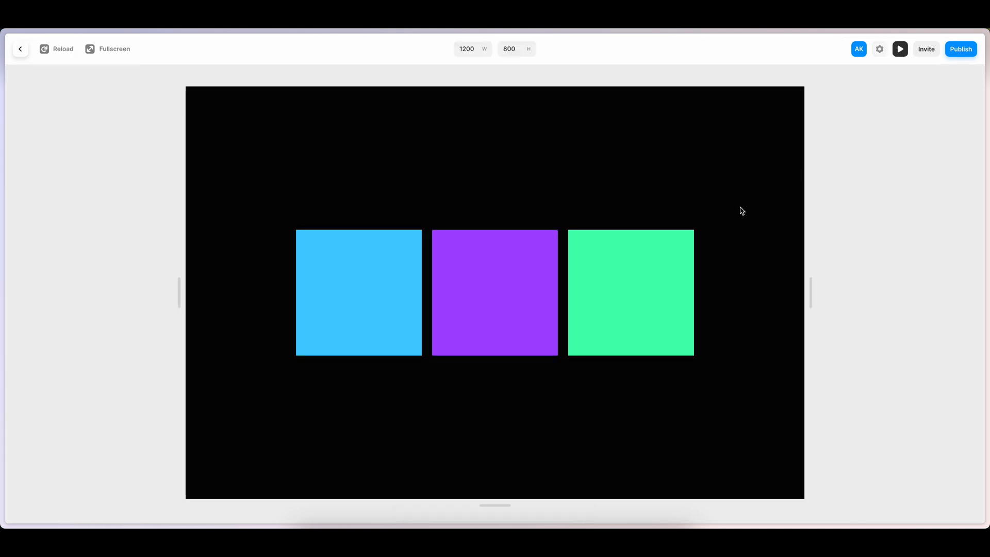